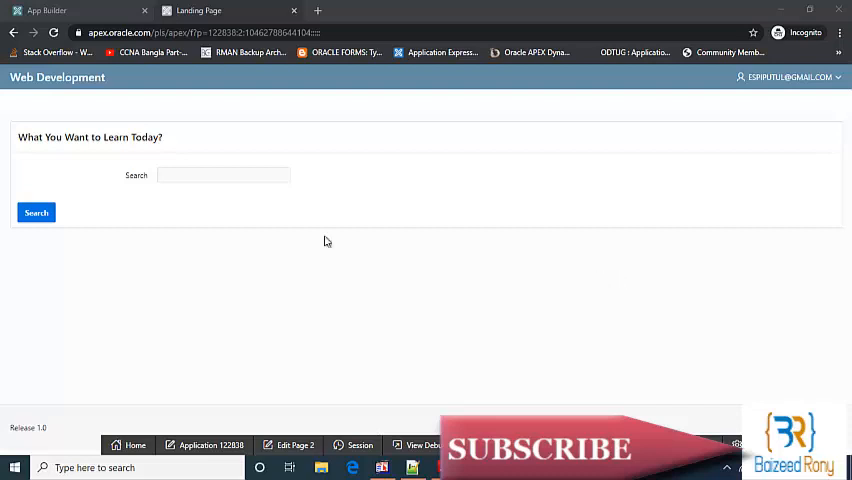
# - Search the course catalogue for lowercase 'php', which returns no results
pyautogui.click(224, 176)
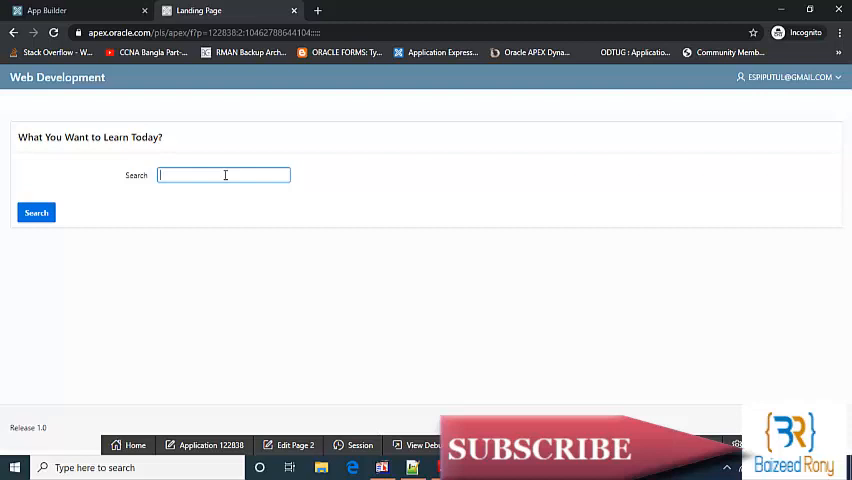
pyautogui.write('php')
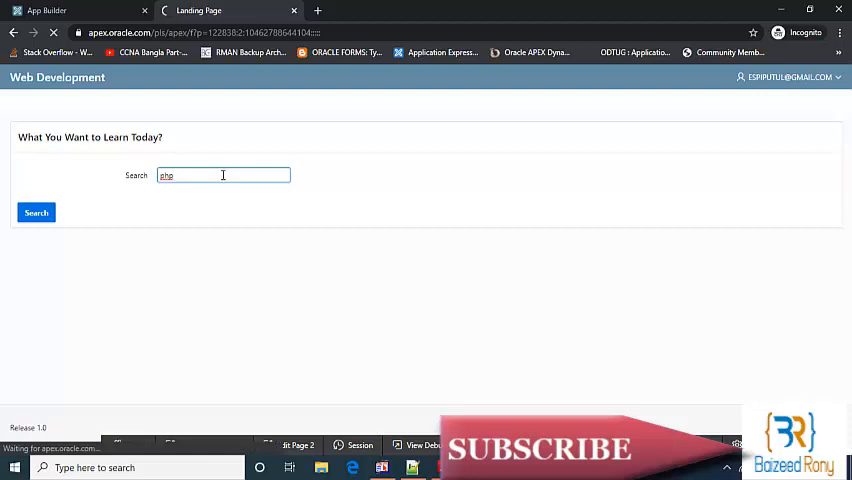
pyautogui.click(36, 212)
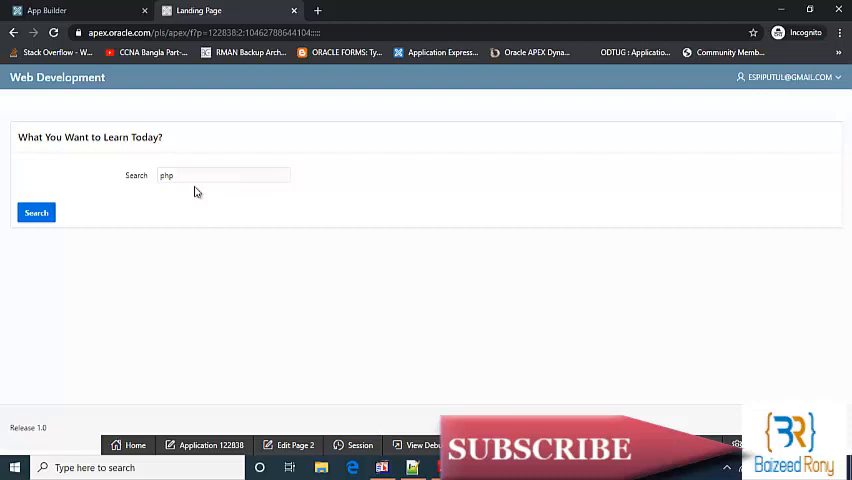
# - Replace the search term with uppercase 'PHP' to bring up the PHP course card
pyautogui.doubleClick(166, 176)
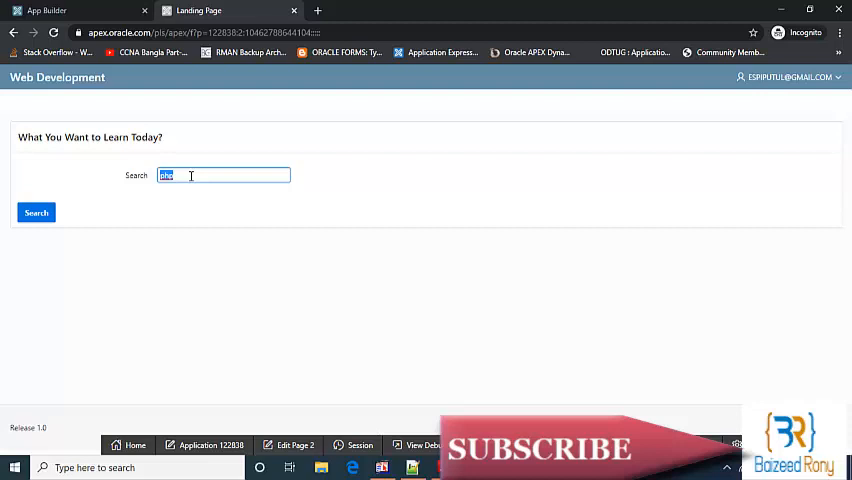
pyautogui.write('PH')
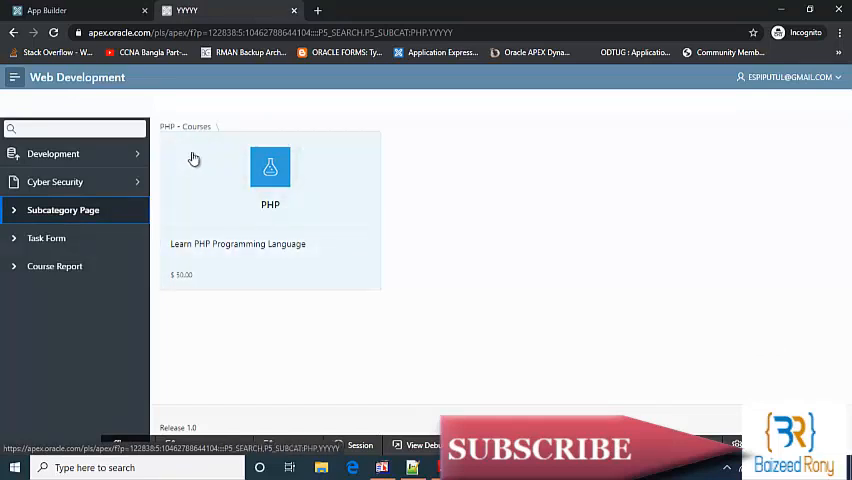
pyautogui.moveTo(188, 160)
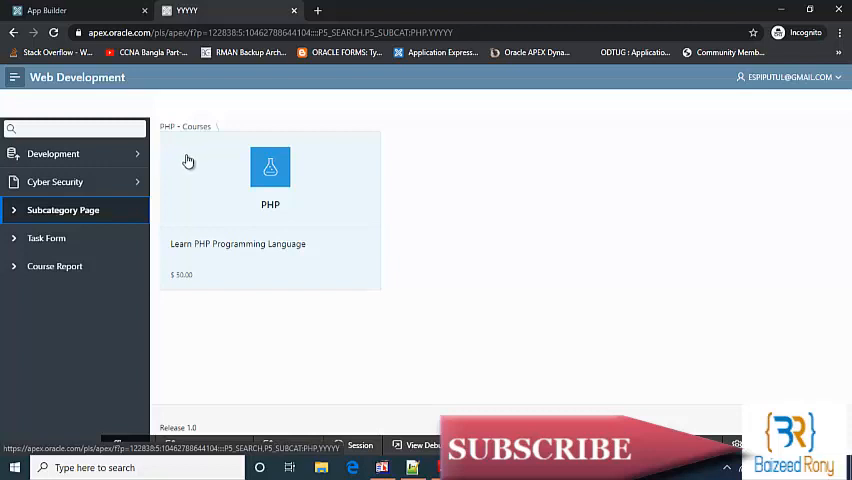
pyautogui.moveTo(248, 220)
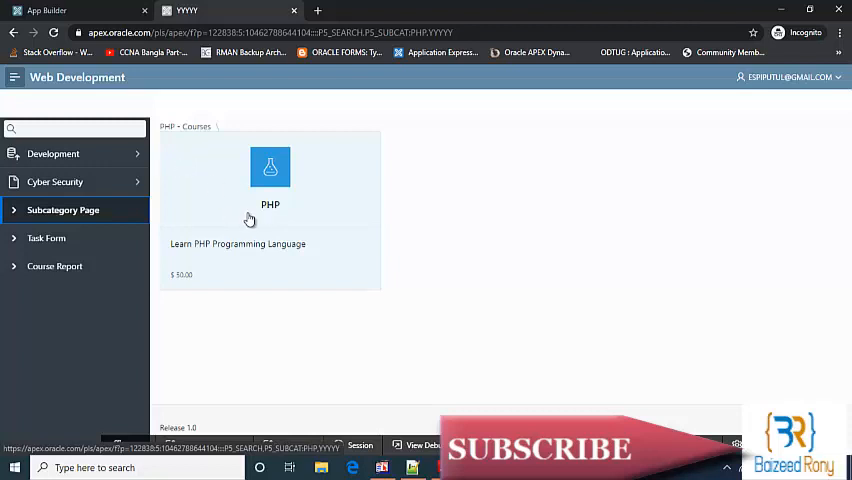
pyautogui.moveTo(254, 214)
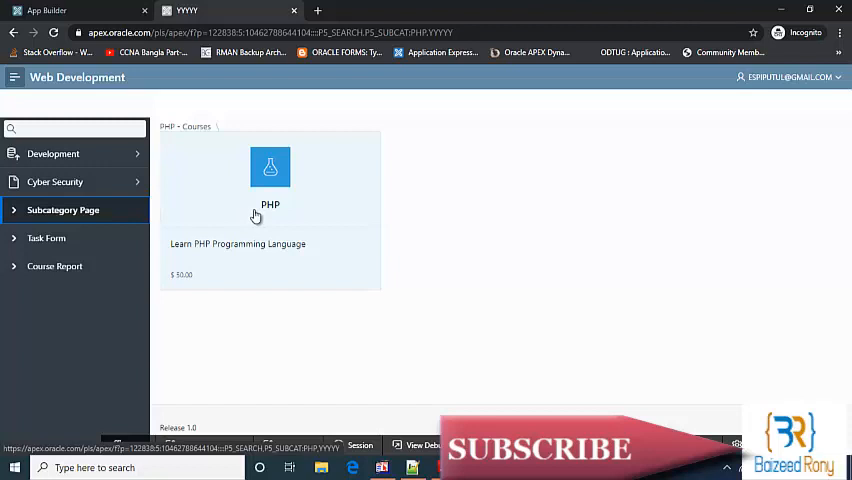
pyautogui.moveTo(260, 214)
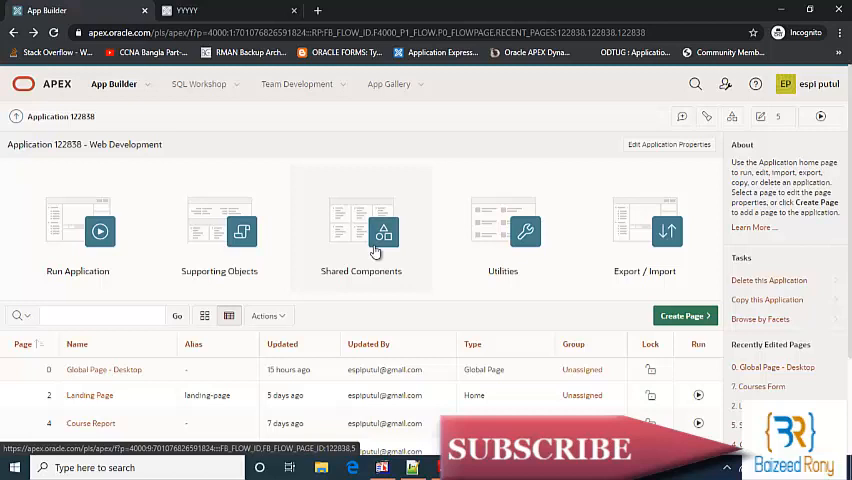
# - Go from Shared Components into Lists and select the Desktop Courses list
pyautogui.click(384, 232)
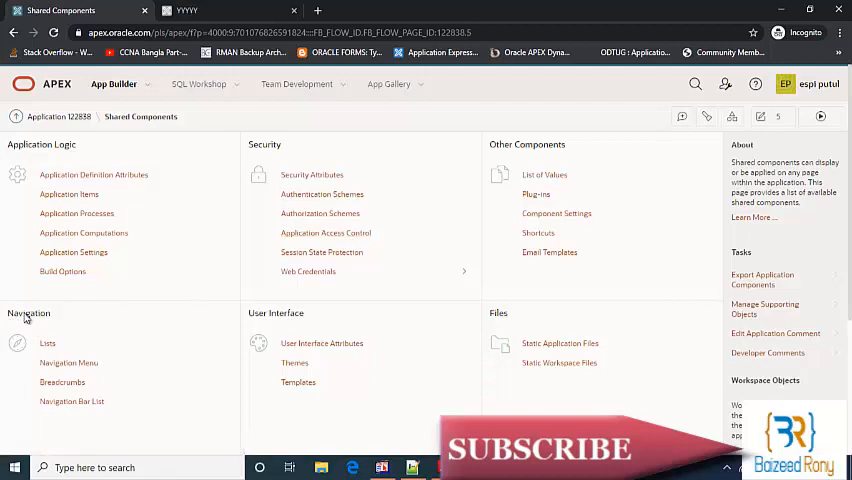
pyautogui.click(48, 344)
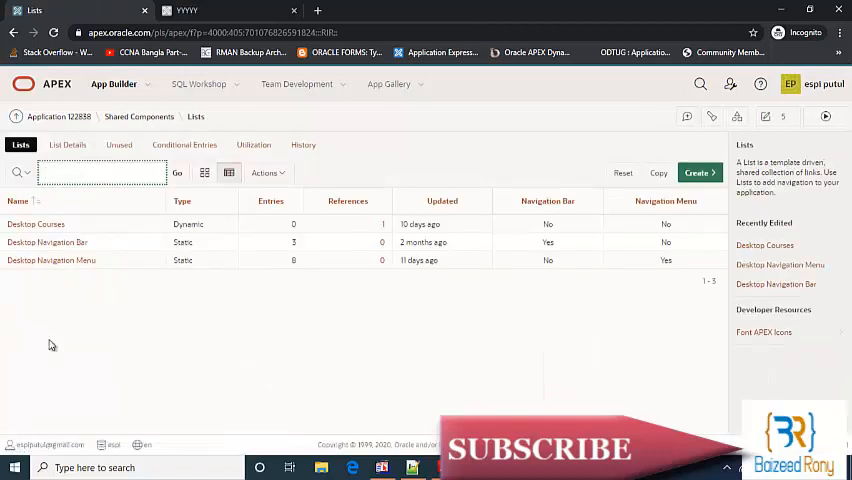
pyautogui.click(36, 224)
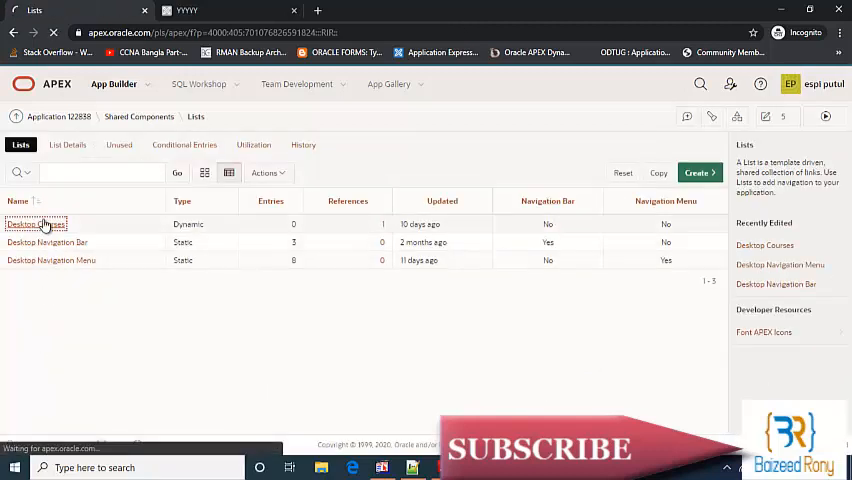
# - Wrap subcategory, title, :P5_SUBCAT and :P5_SEARCH in UPPER() in the Source List Query and apply changes
pyautogui.click(36, 224)
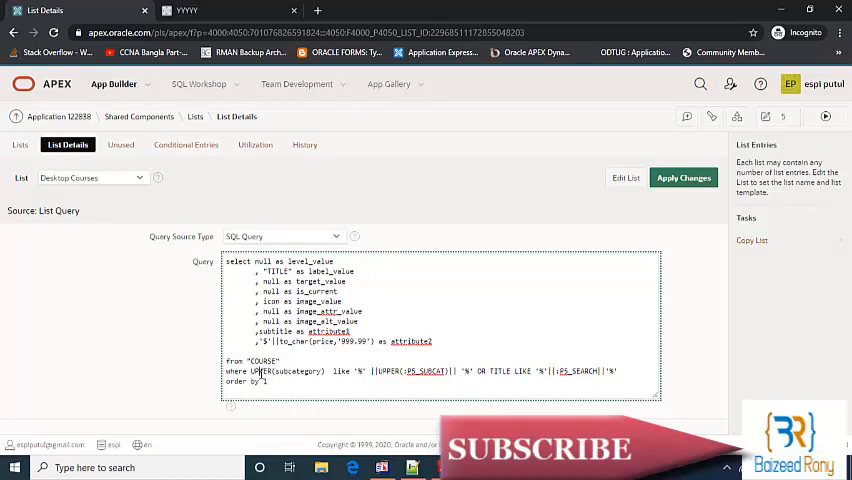
pyautogui.doubleClick(262, 372)
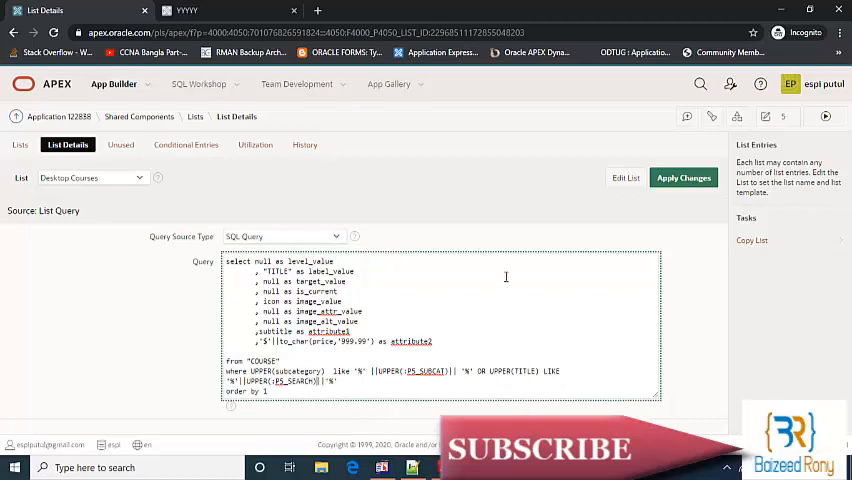
pyautogui.click(684, 176)
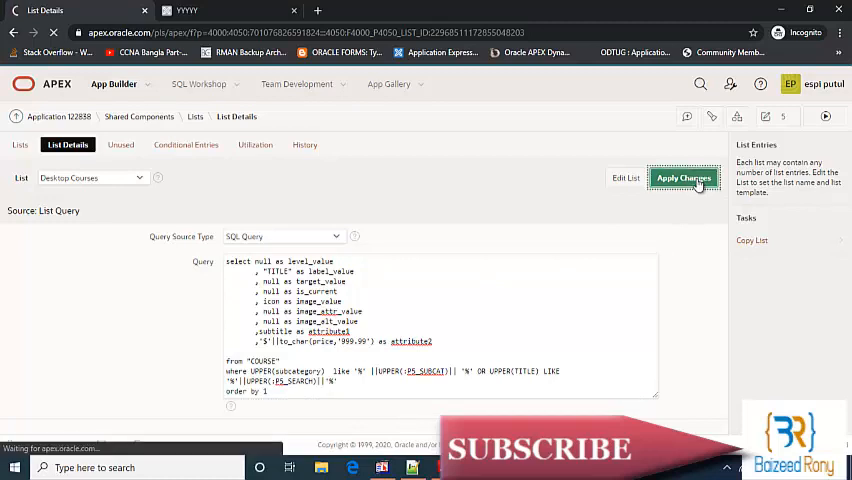
pyautogui.click(684, 176)
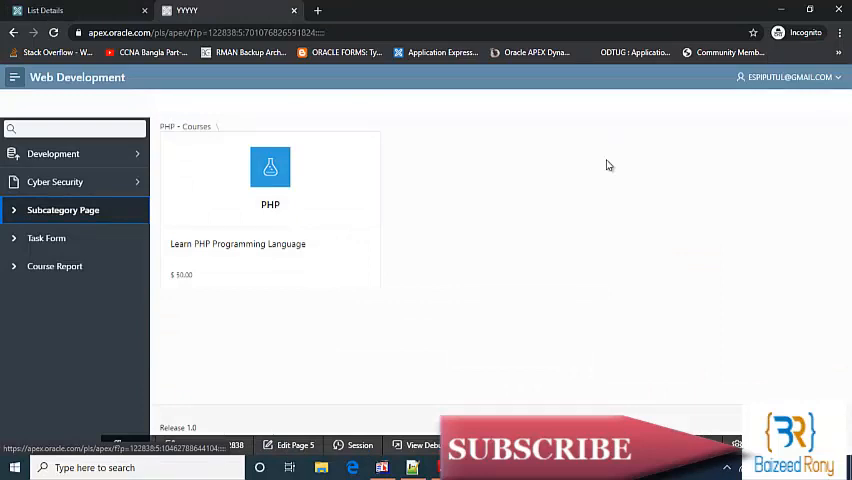
pyautogui.moveTo(520, 172)
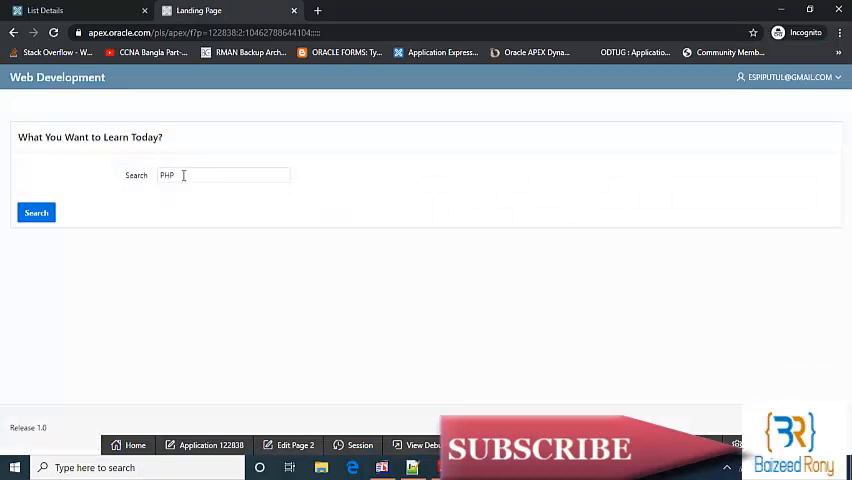
# - Search lowercase 'php' in the running app, now returning the PHP course card
pyautogui.doubleClick(168, 176)
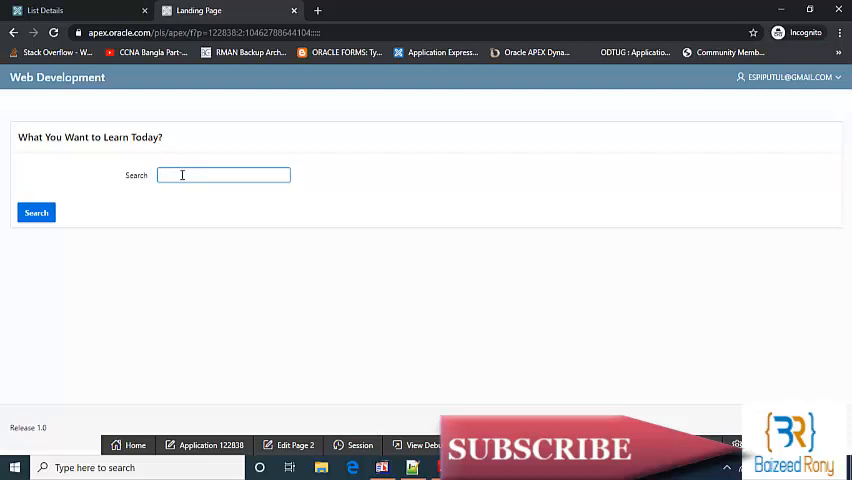
pyautogui.write('php')
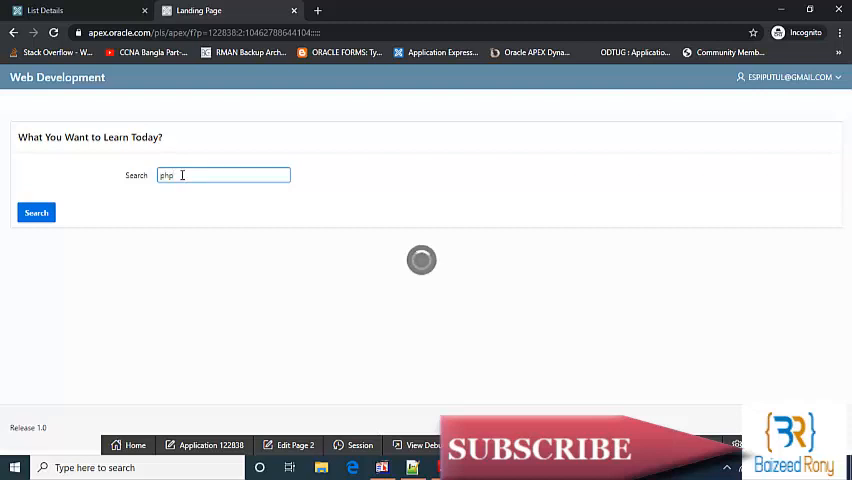
pyautogui.click(36, 212)
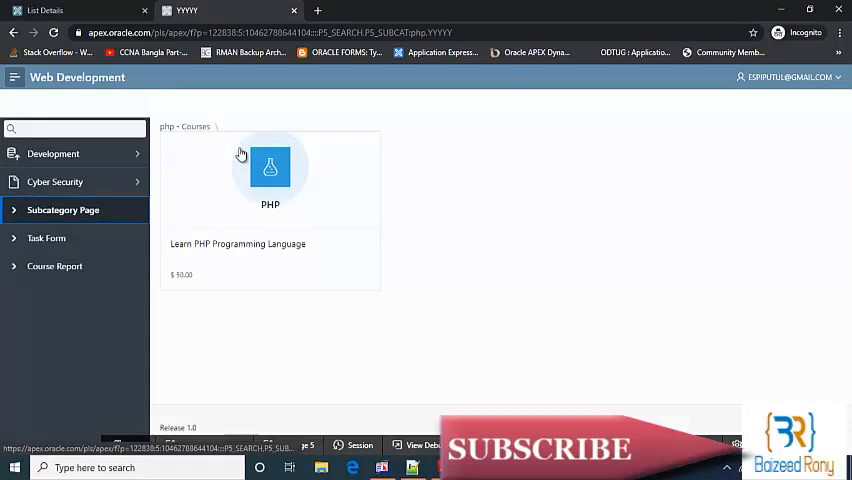
# - Return to the search page and confirm uppercase 'PHP' also returns the card
pyautogui.click(270, 168)
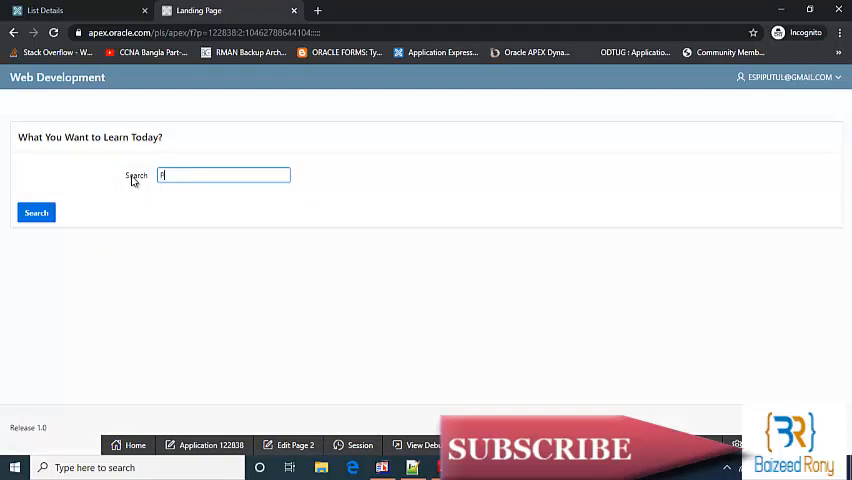
pyautogui.write('HP')
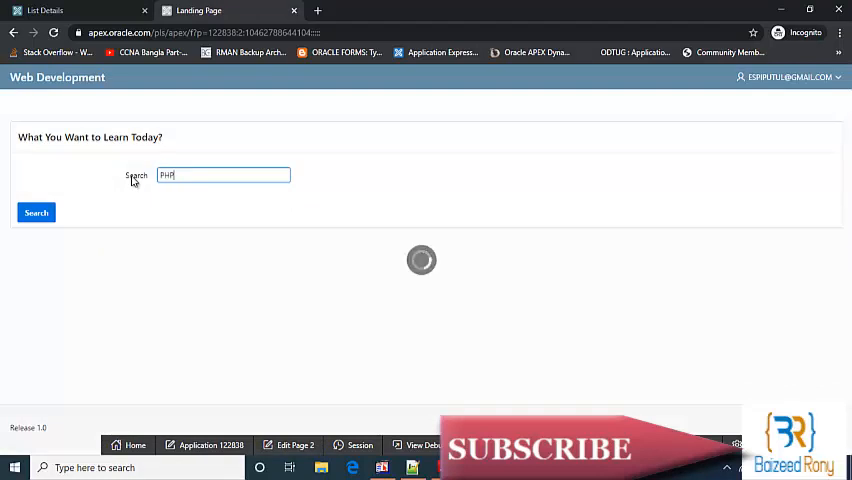
pyautogui.click(36, 212)
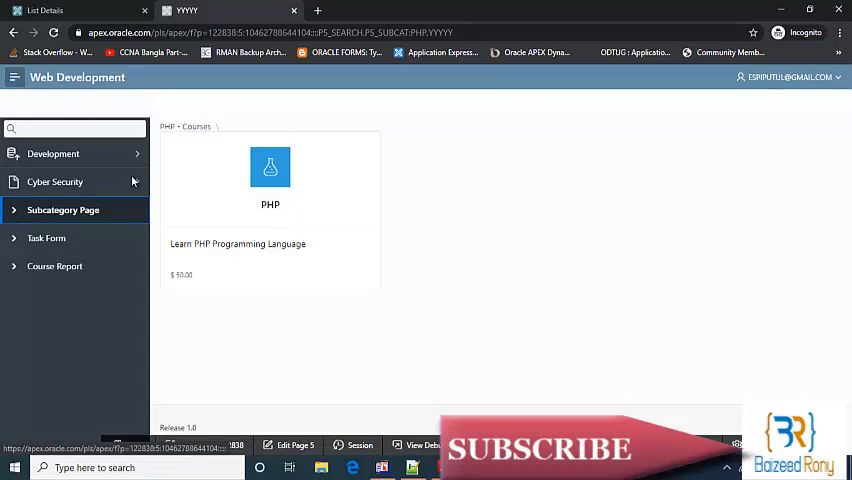
pyautogui.moveTo(132, 182)
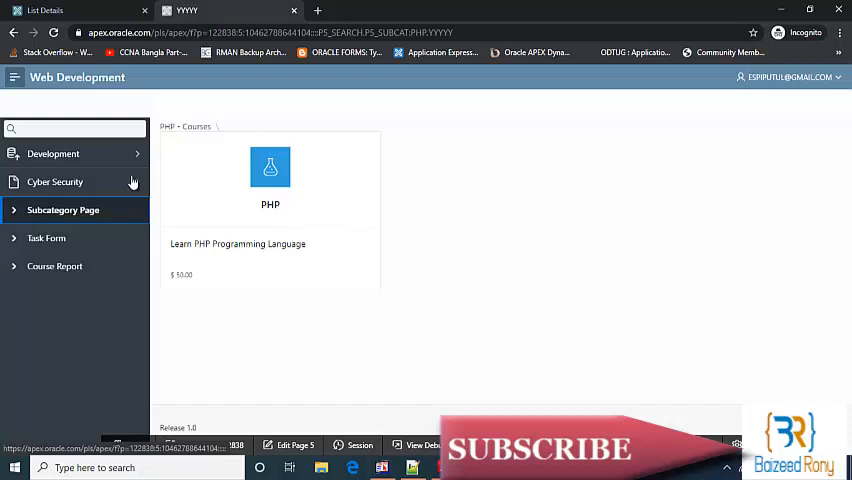